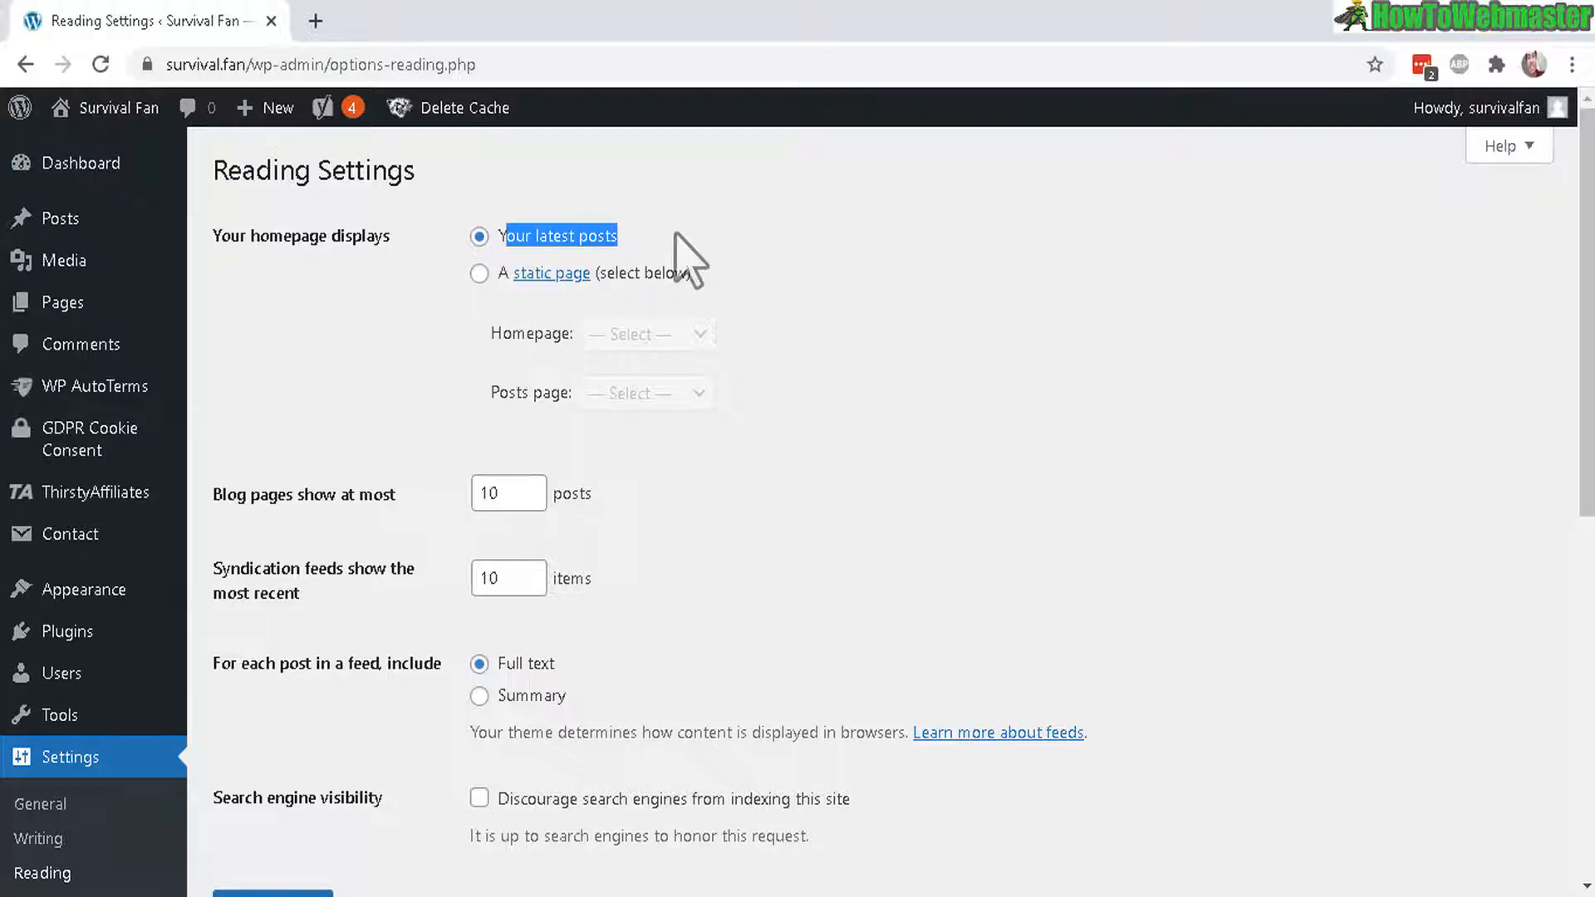
pyautogui.moveTo(468, 305)
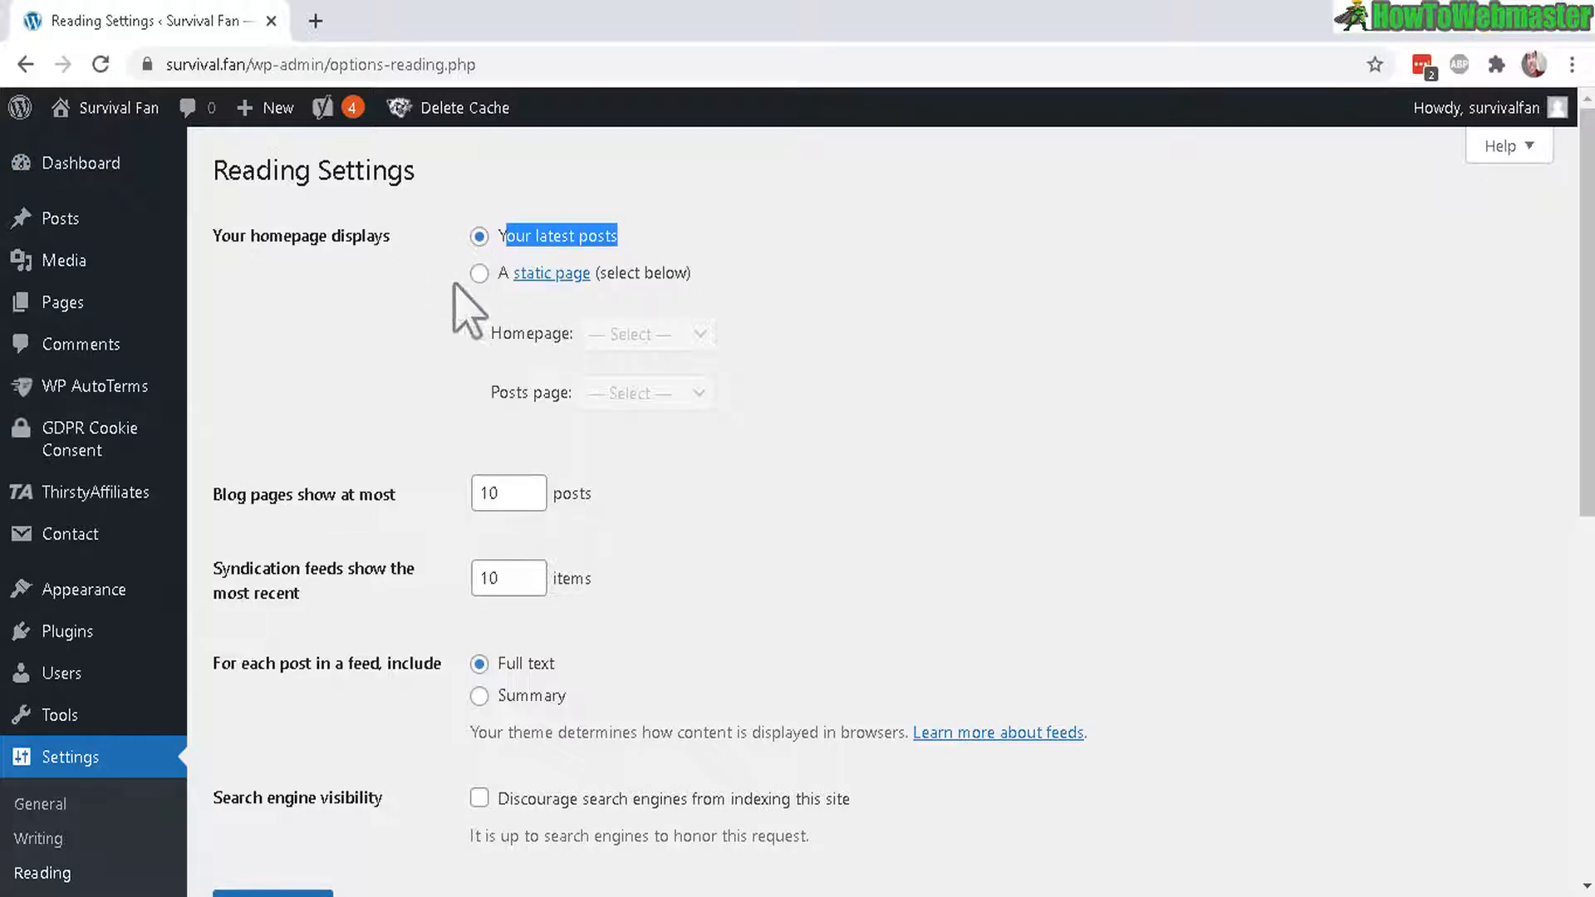
# Scroll down the General Settings page to the Timezone field showing UTC+0
pyautogui.scroll(-3)
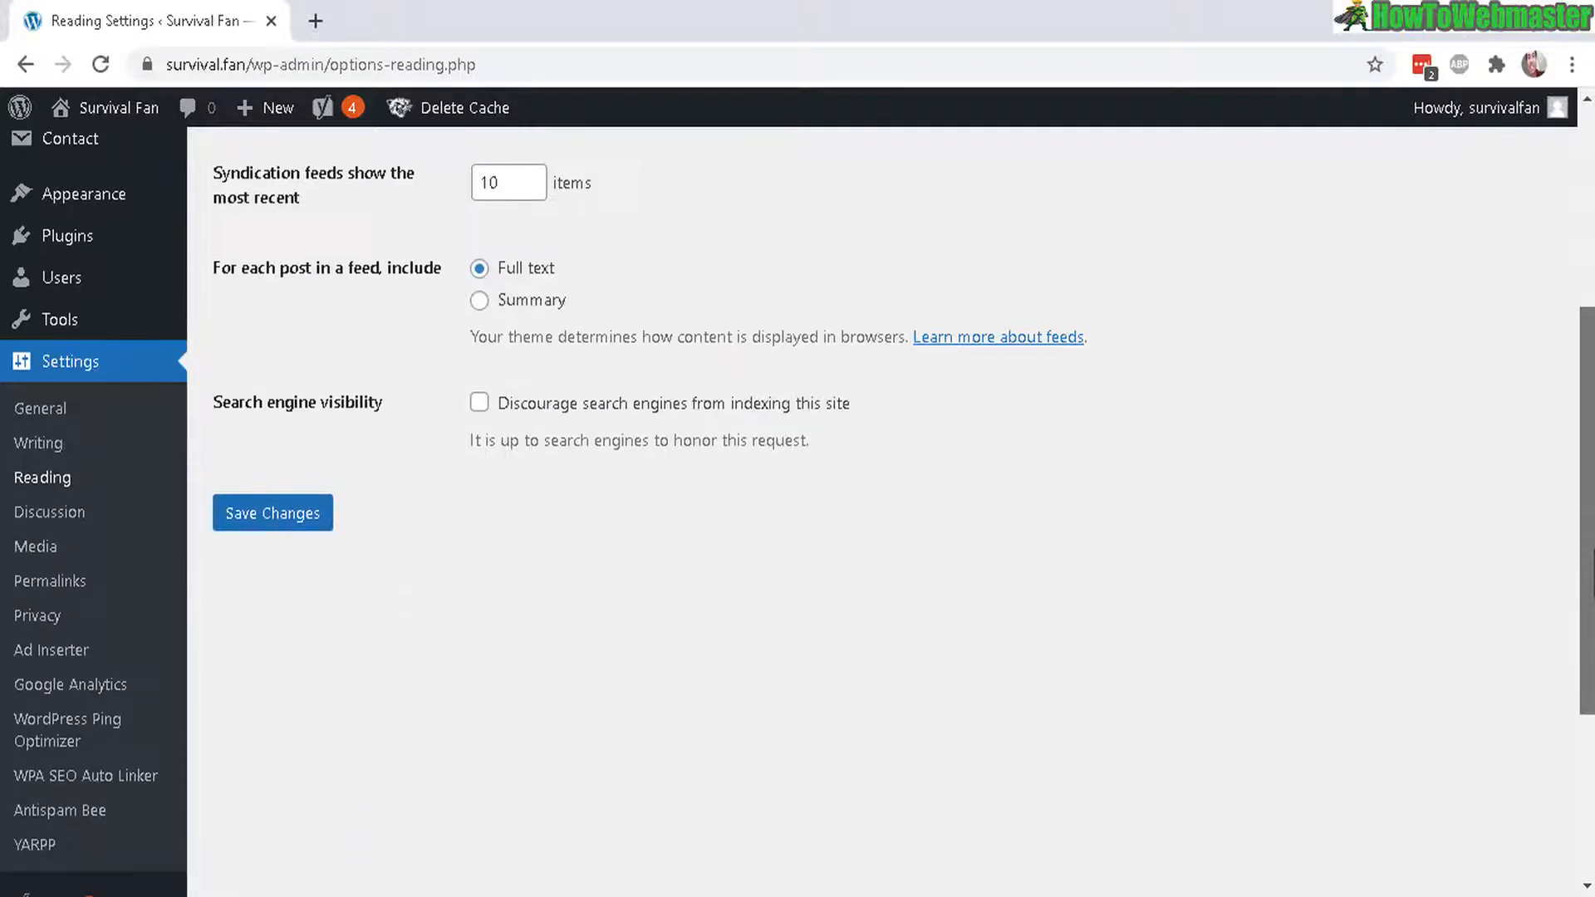
pyautogui.moveTo(59, 318)
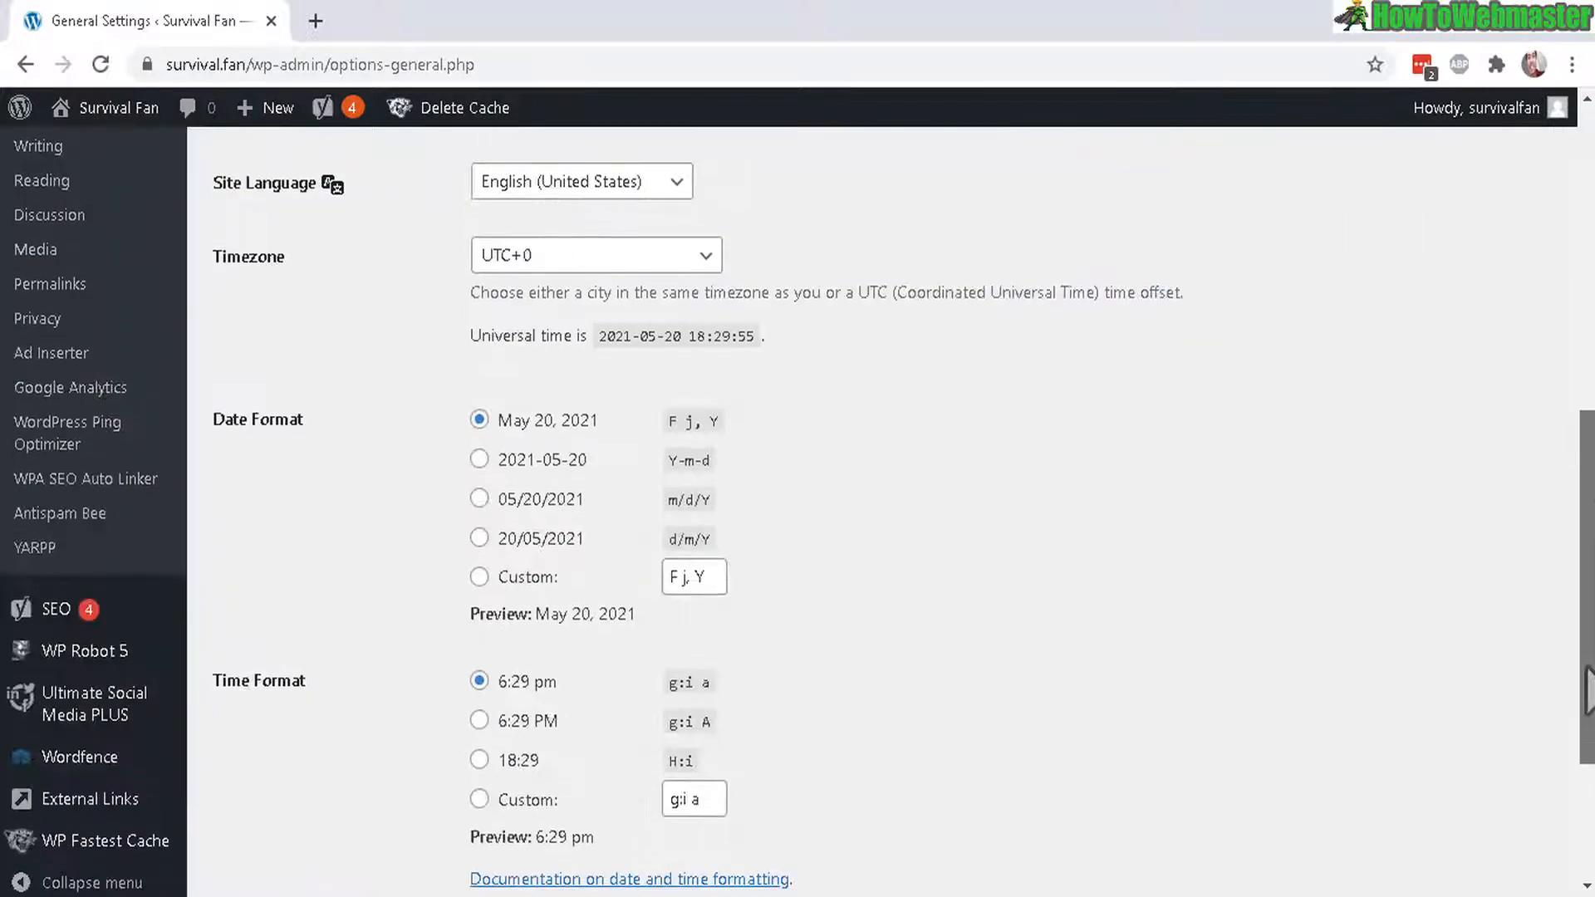
pyautogui.scroll(-3)
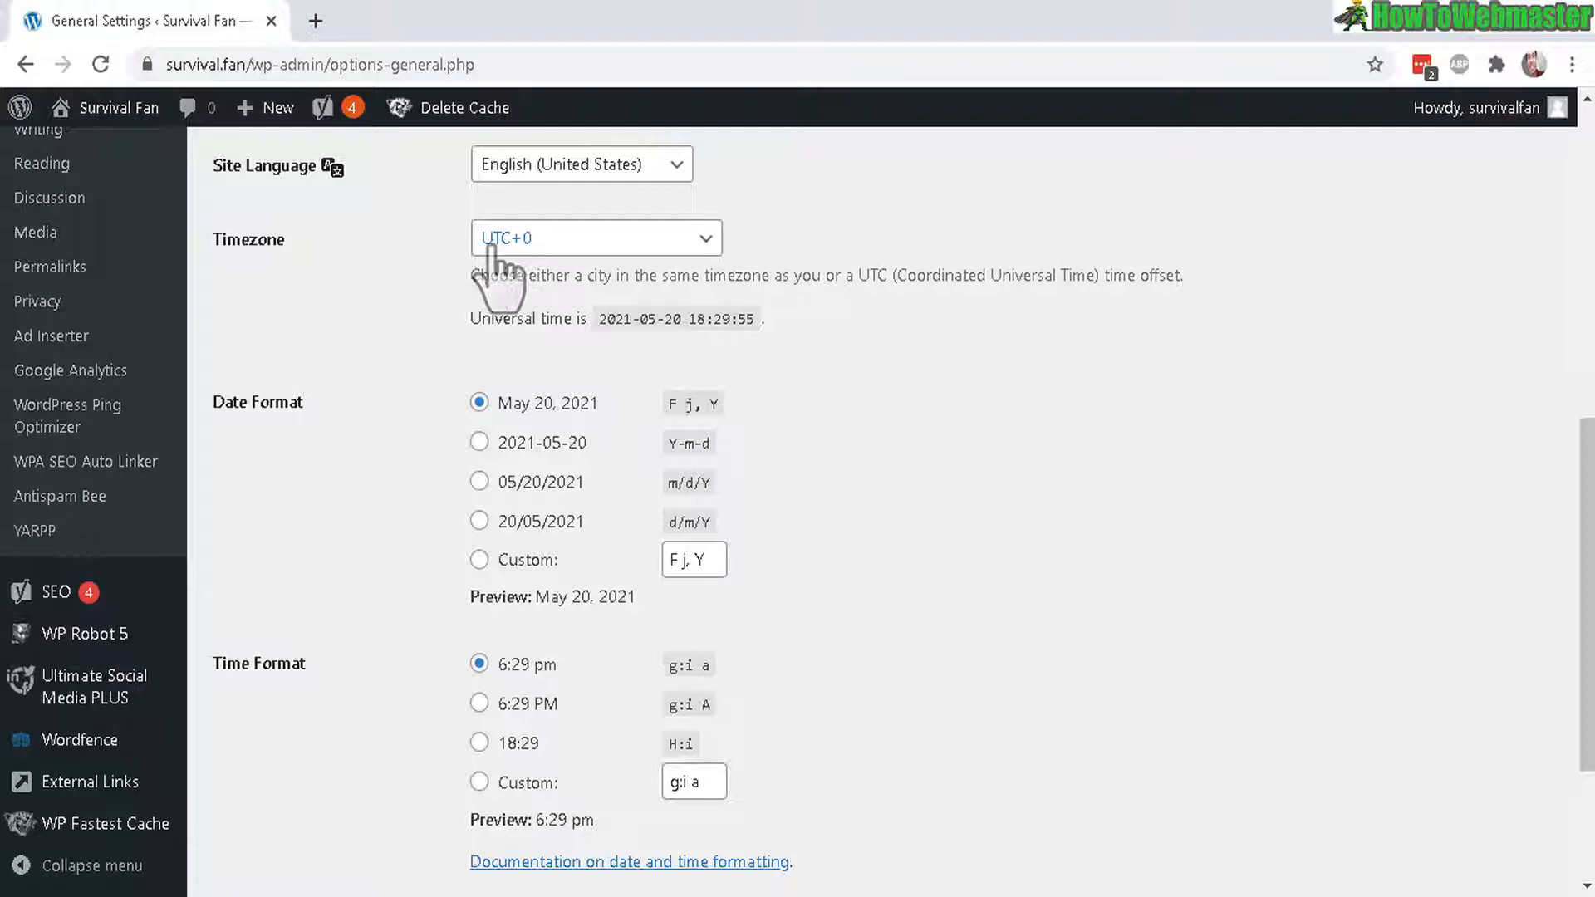
# Pick America/Denver as the timezone, save the settings, and reload the homepage
pyautogui.click(595, 239)
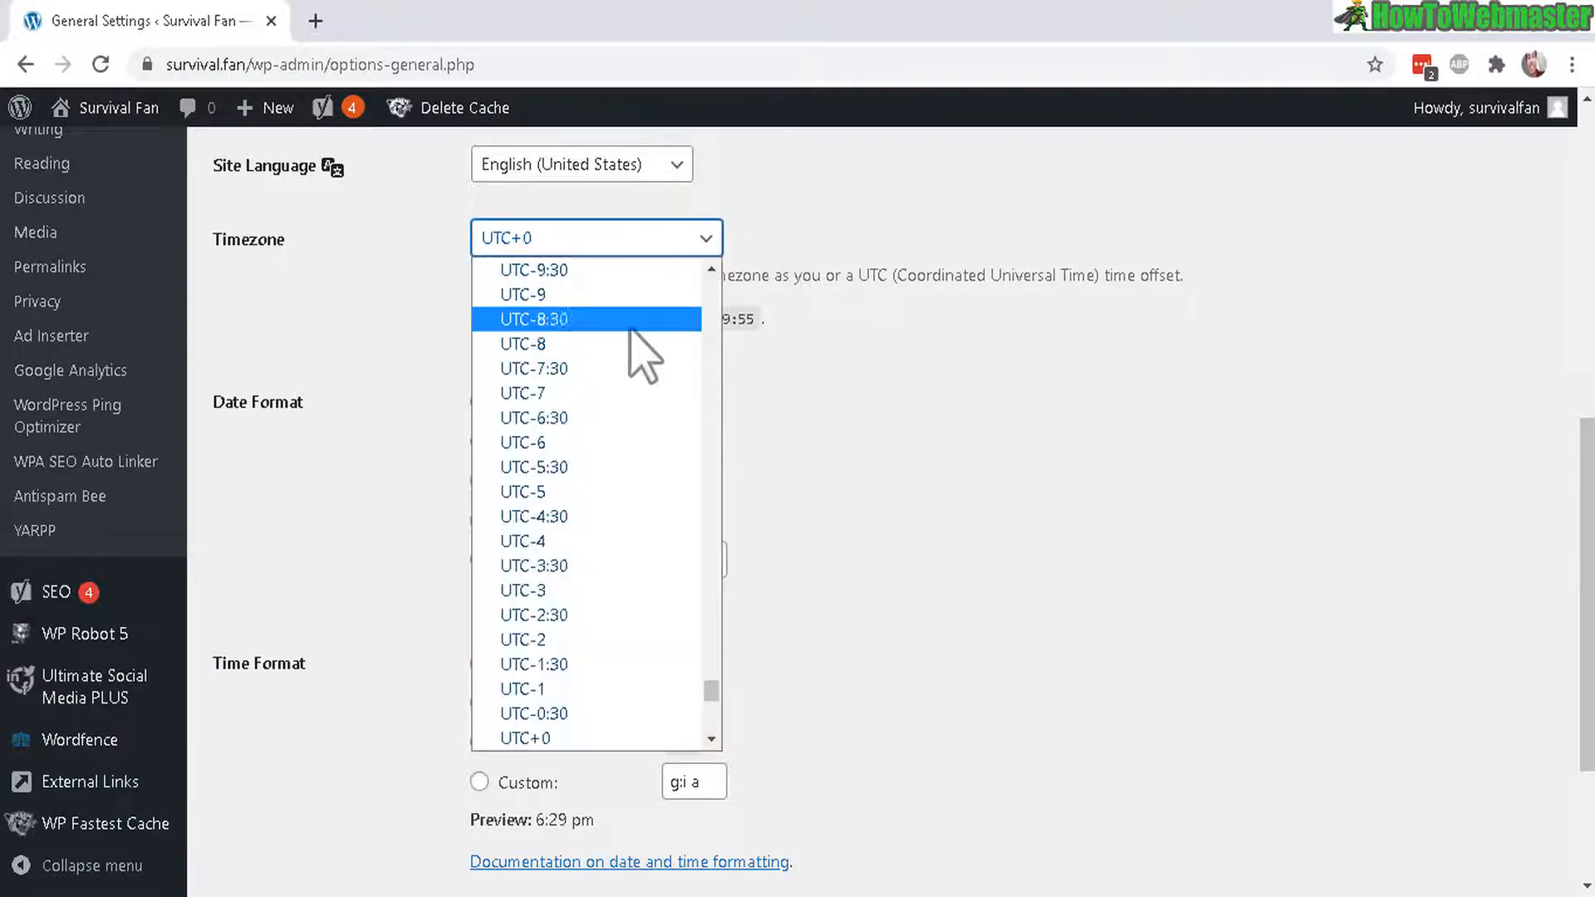
pyautogui.scroll(-3)
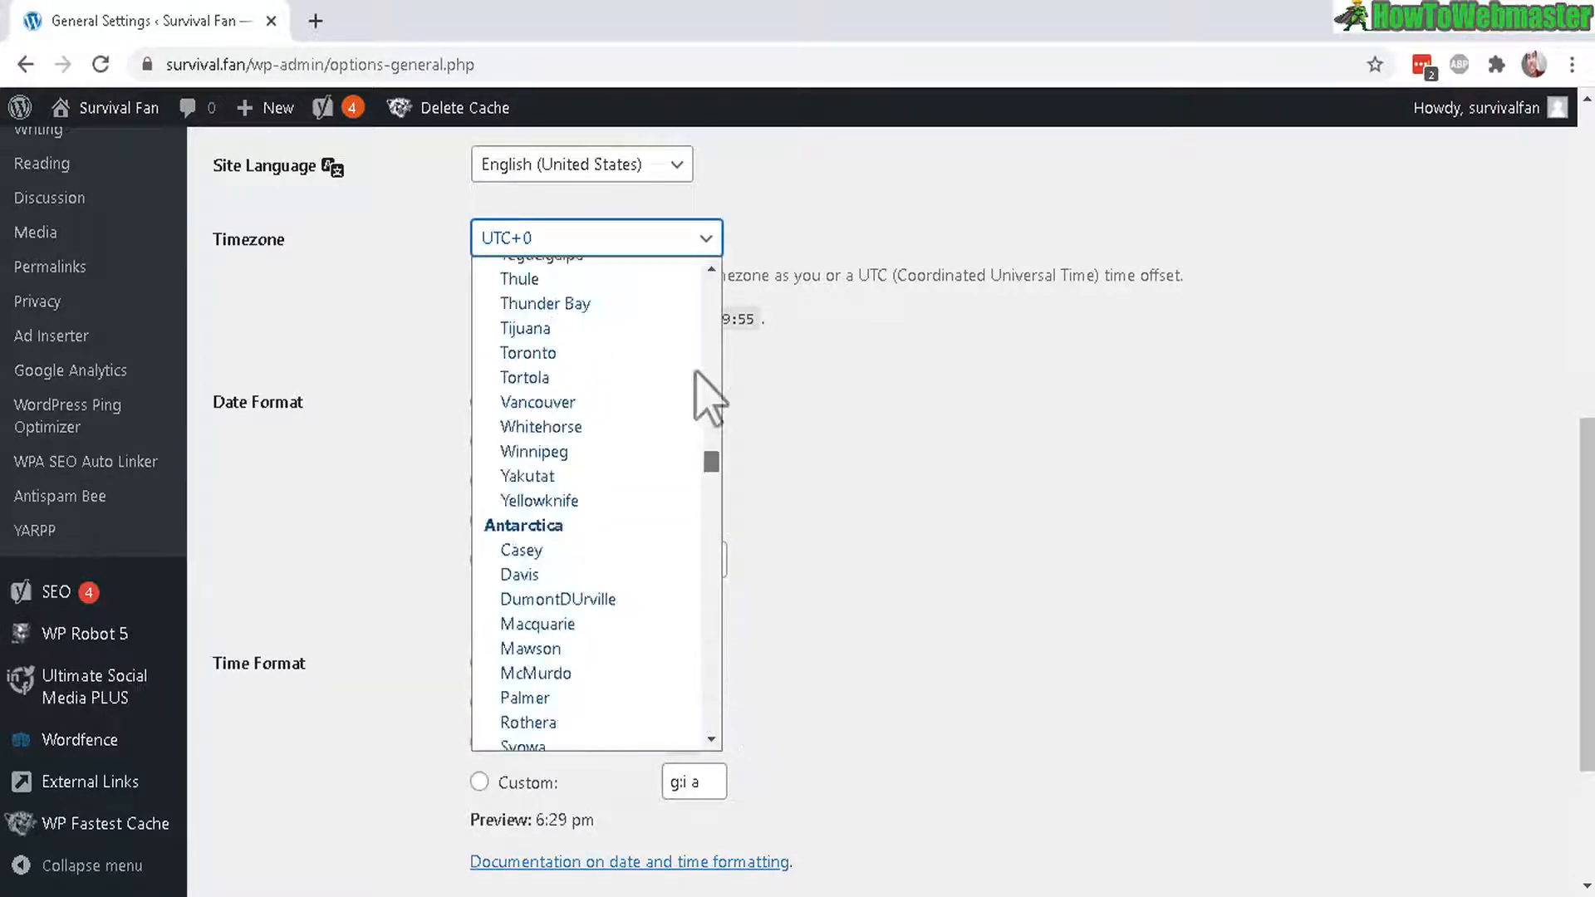
pyautogui.scroll(-3)
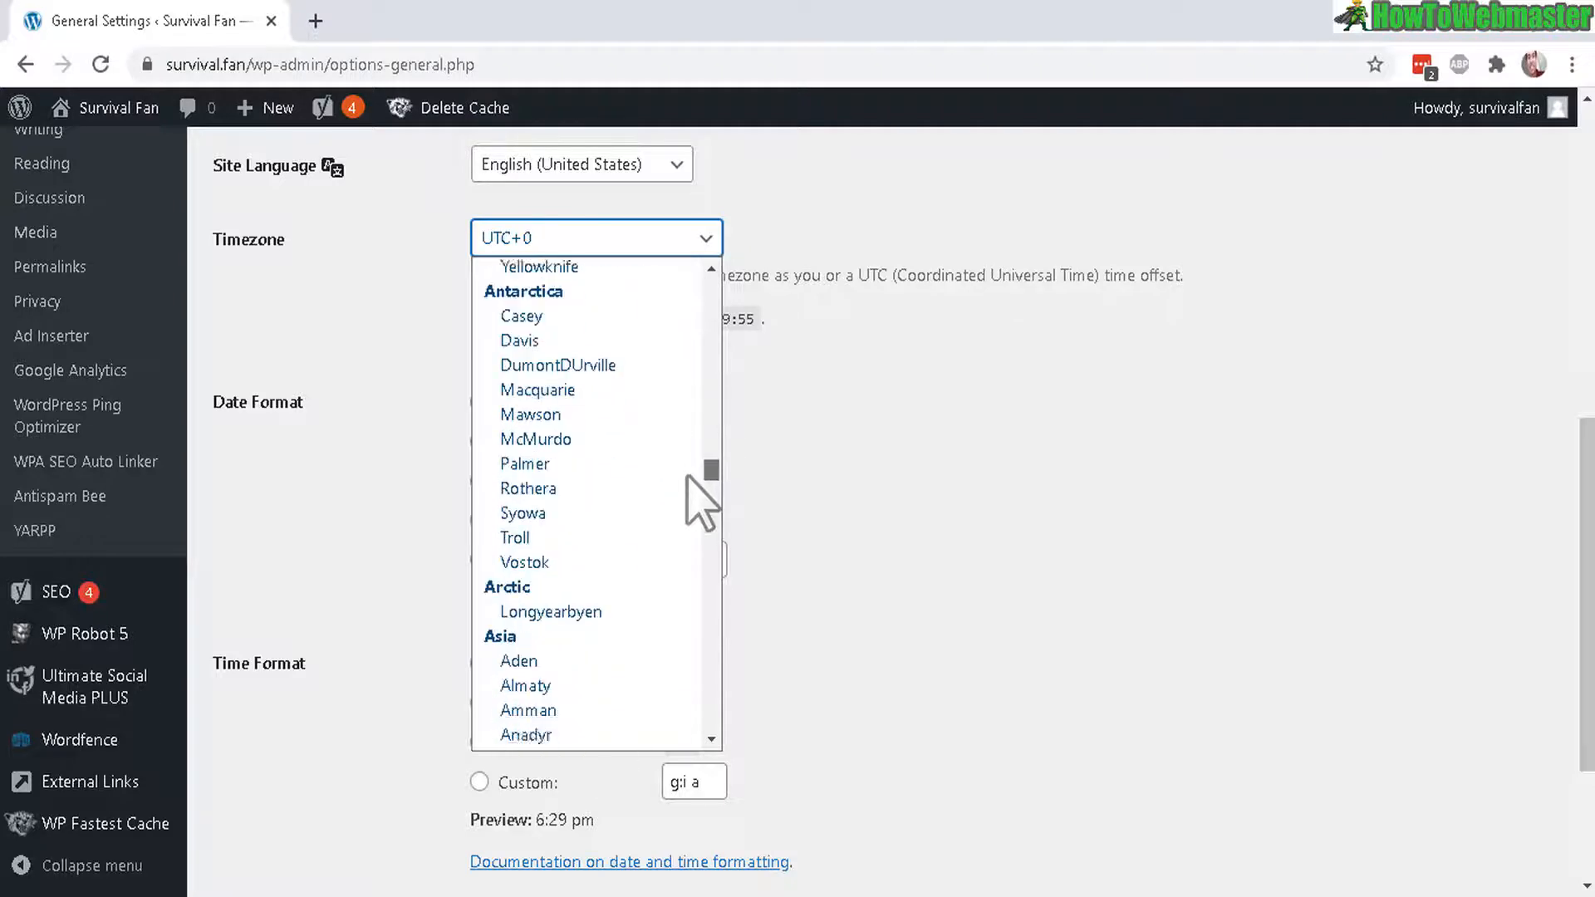
pyautogui.scroll(-3)
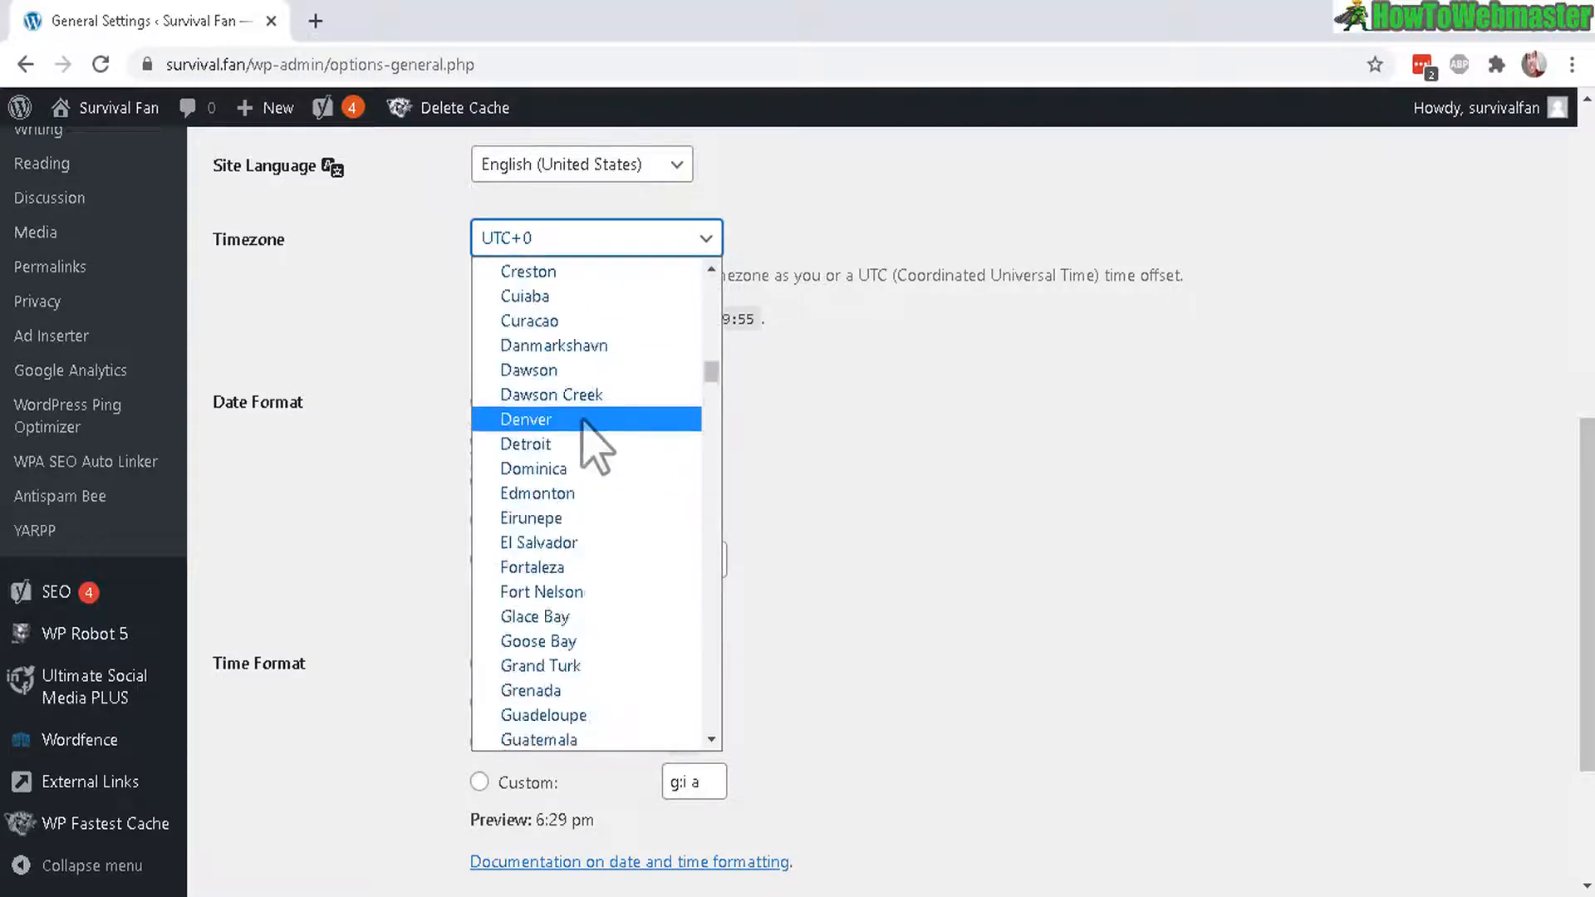
pyautogui.click(524, 417)
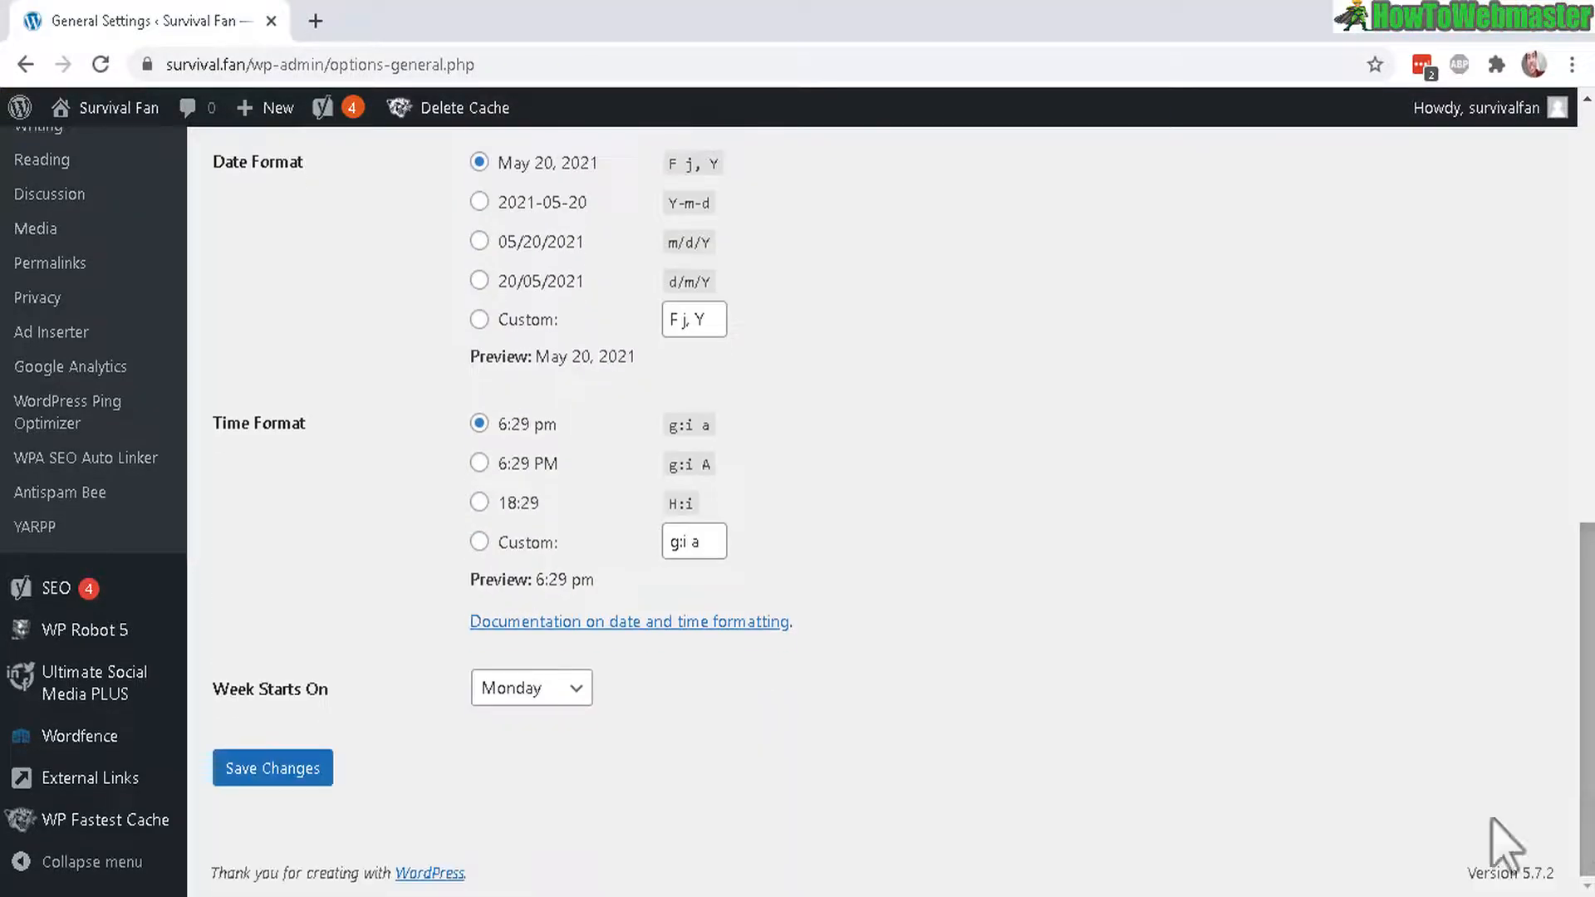
pyautogui.click(271, 768)
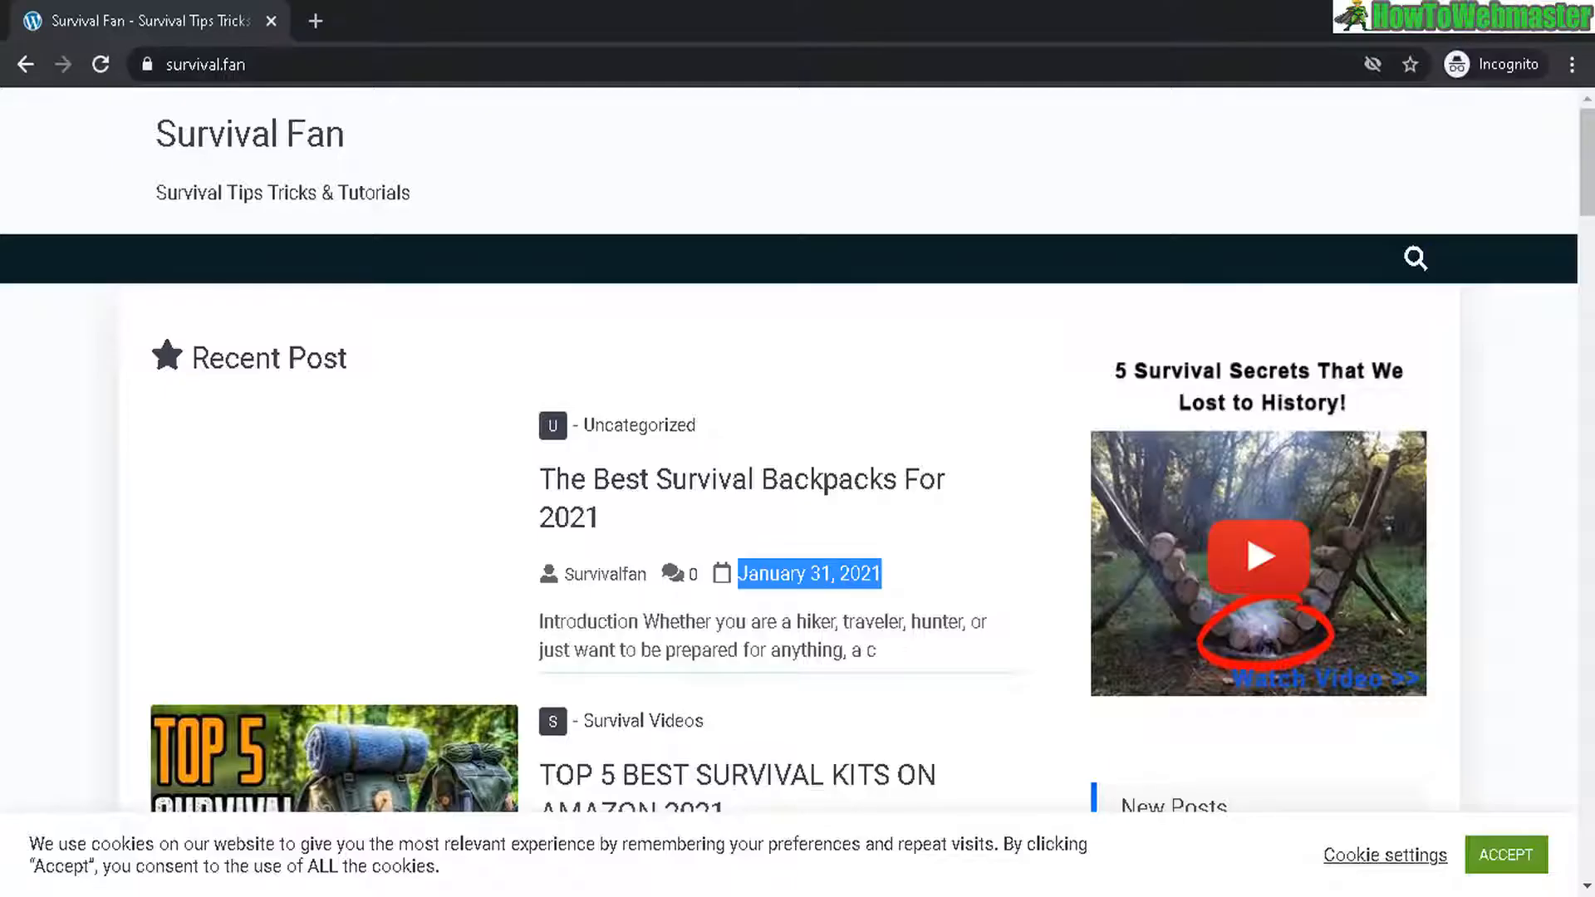
pyautogui.click(100, 64)
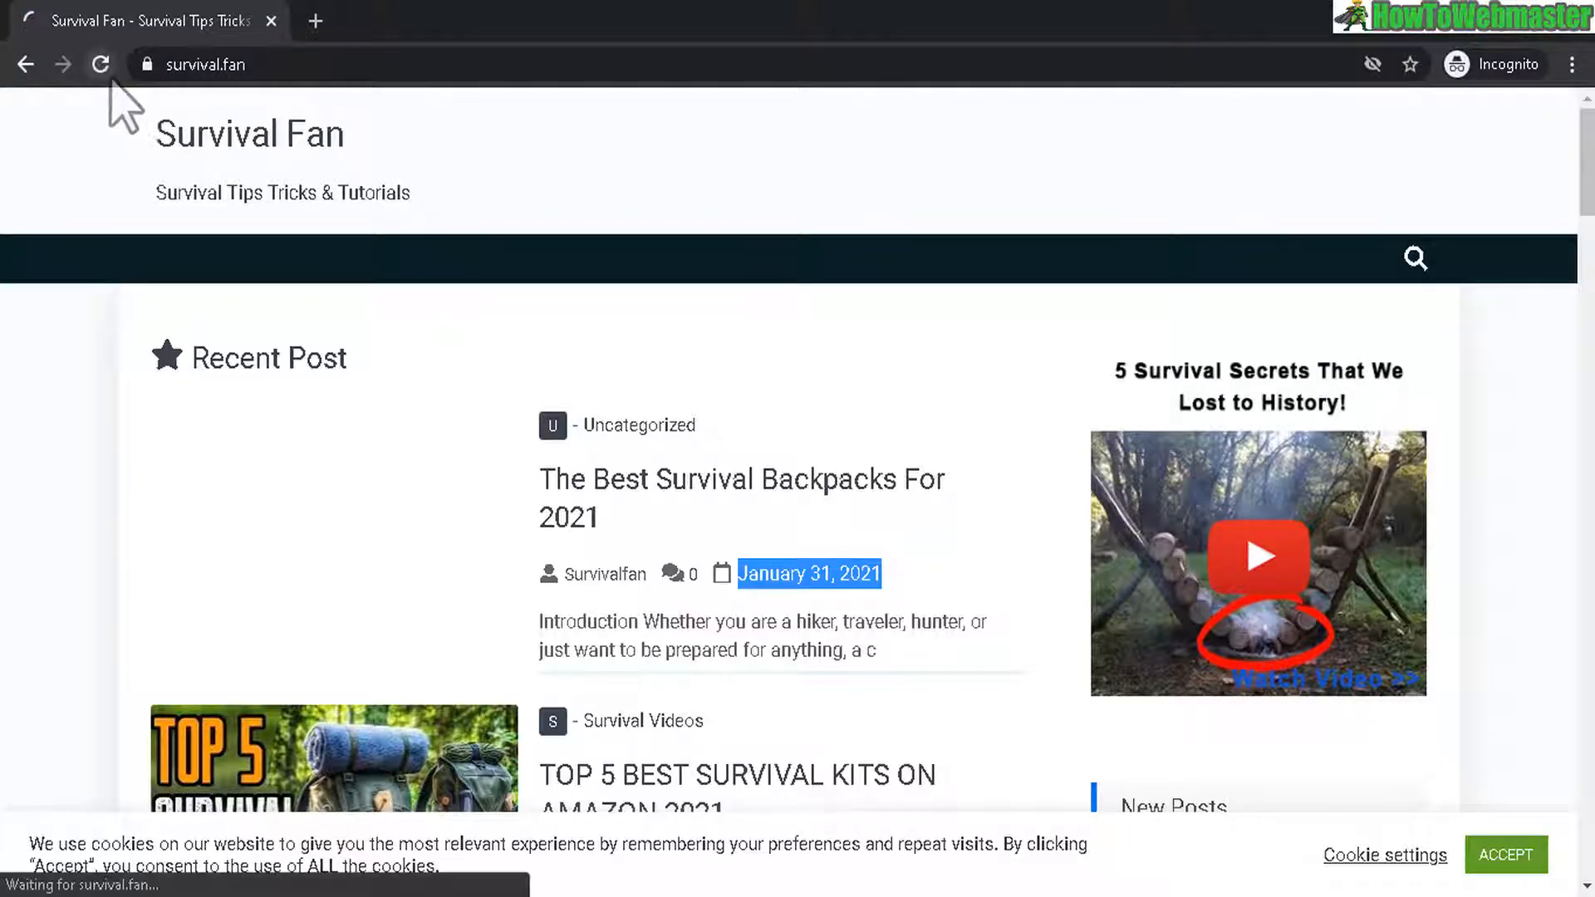